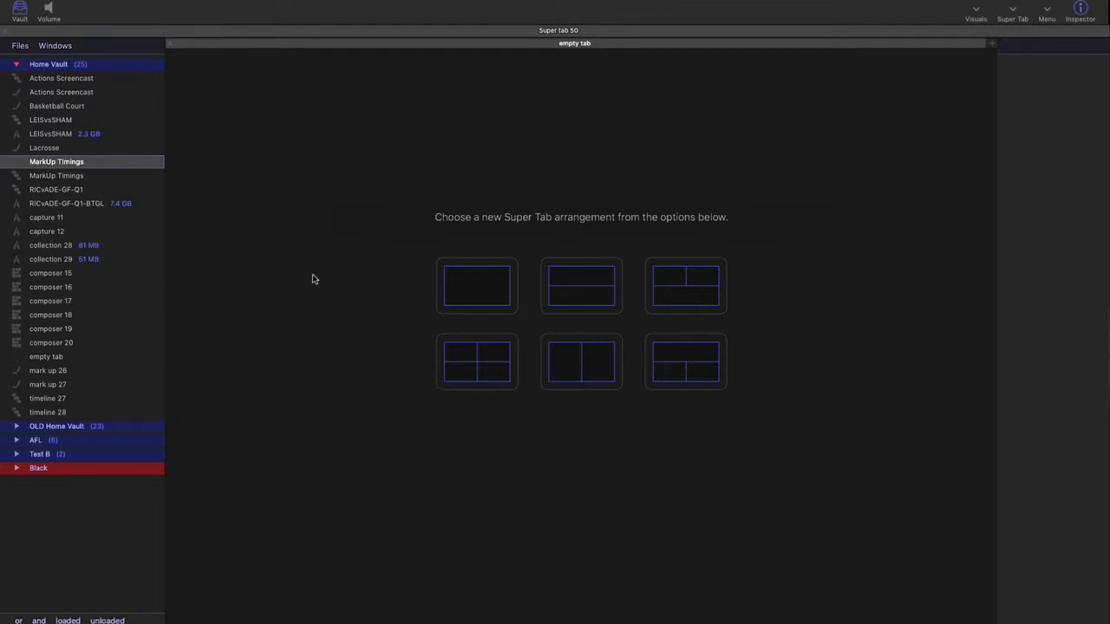
{"action": "mouse_move", "coordinate": [100, 170]}
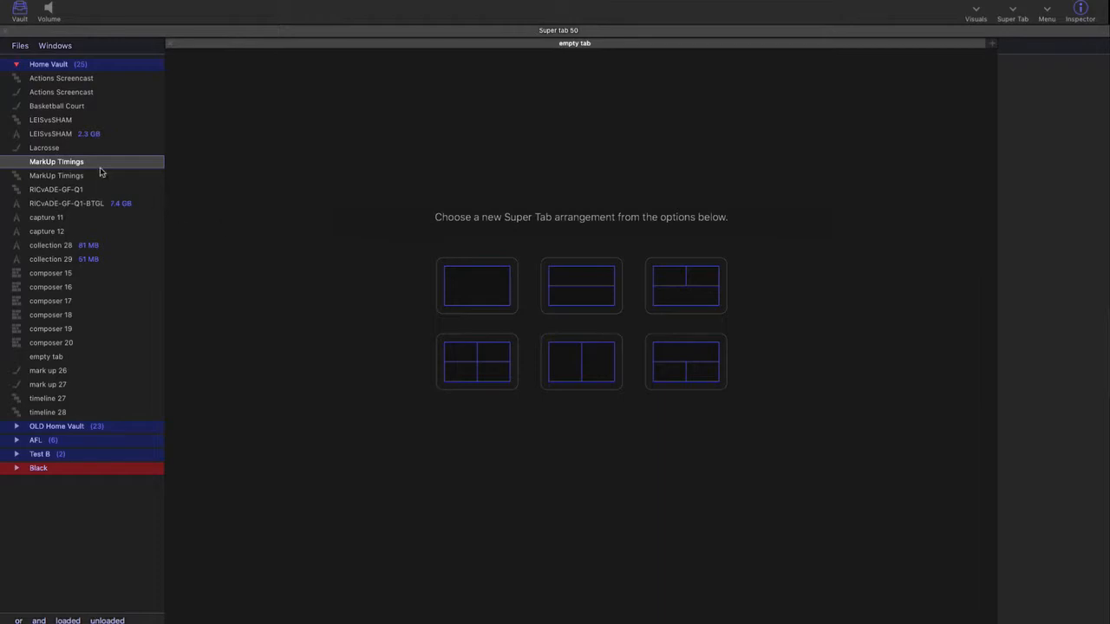
Open MarkUp Timings and select the Time Down button to see its -5 offset.
{"action": "double_click", "coordinate": [56, 161]}
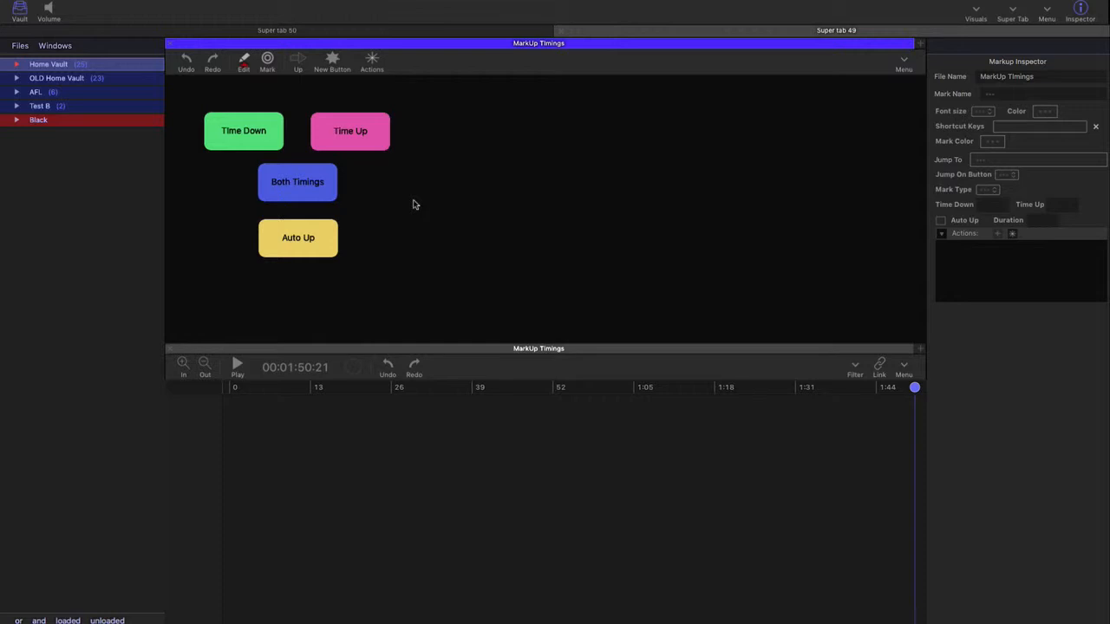
{"action": "left_click", "coordinate": [244, 131]}
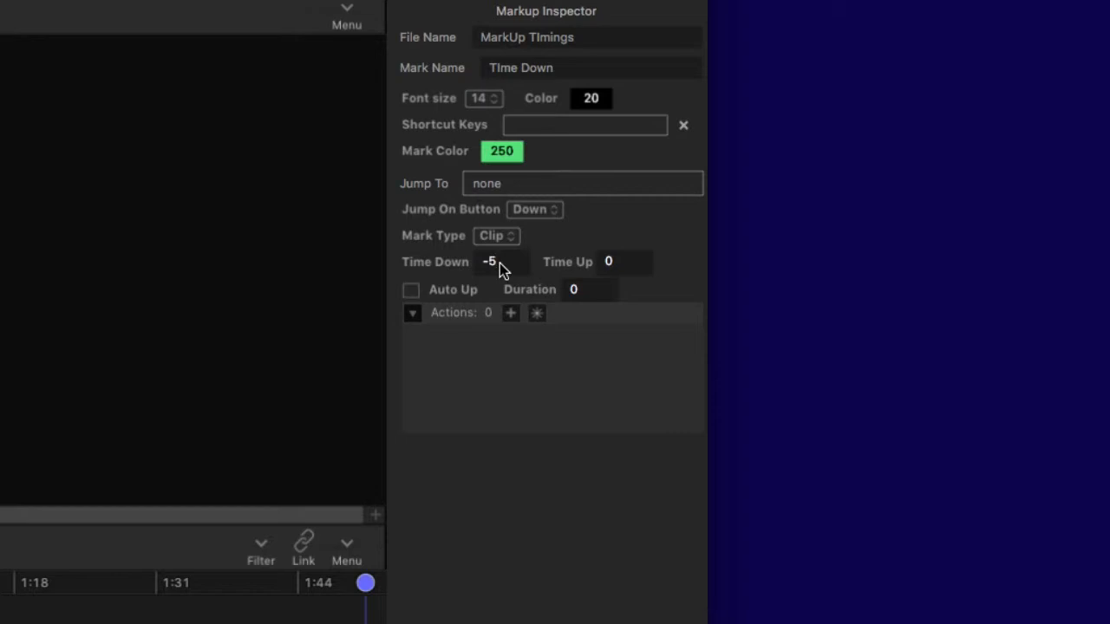
Begin editing the Time Down offset field, still reading -5.
{"action": "left_click", "coordinate": [494, 261]}
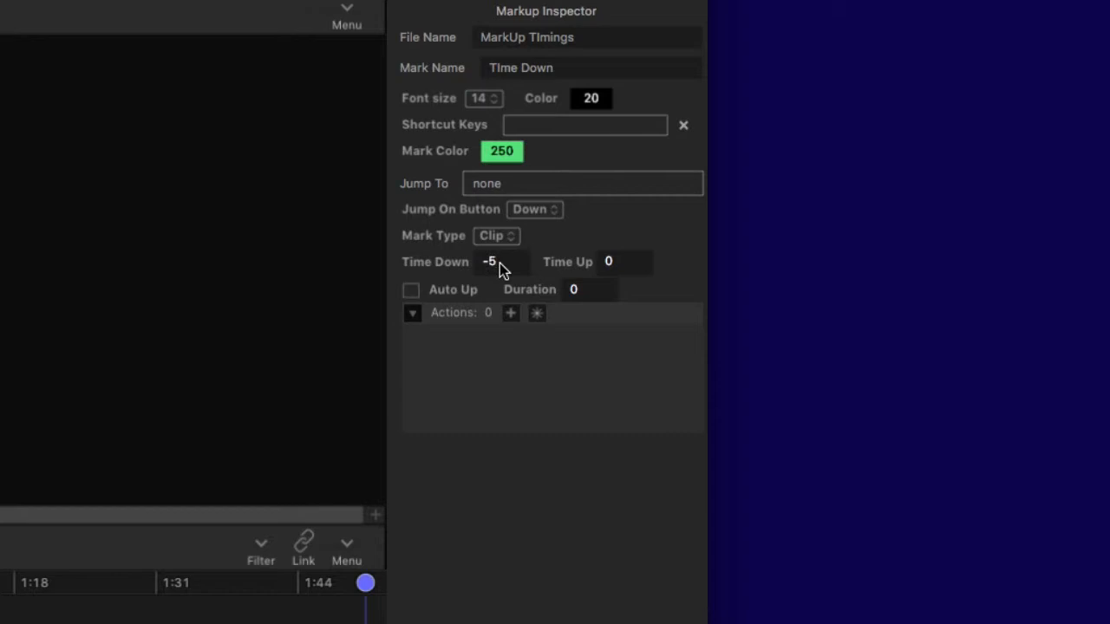
{"action": "left_click", "coordinate": [499, 261]}
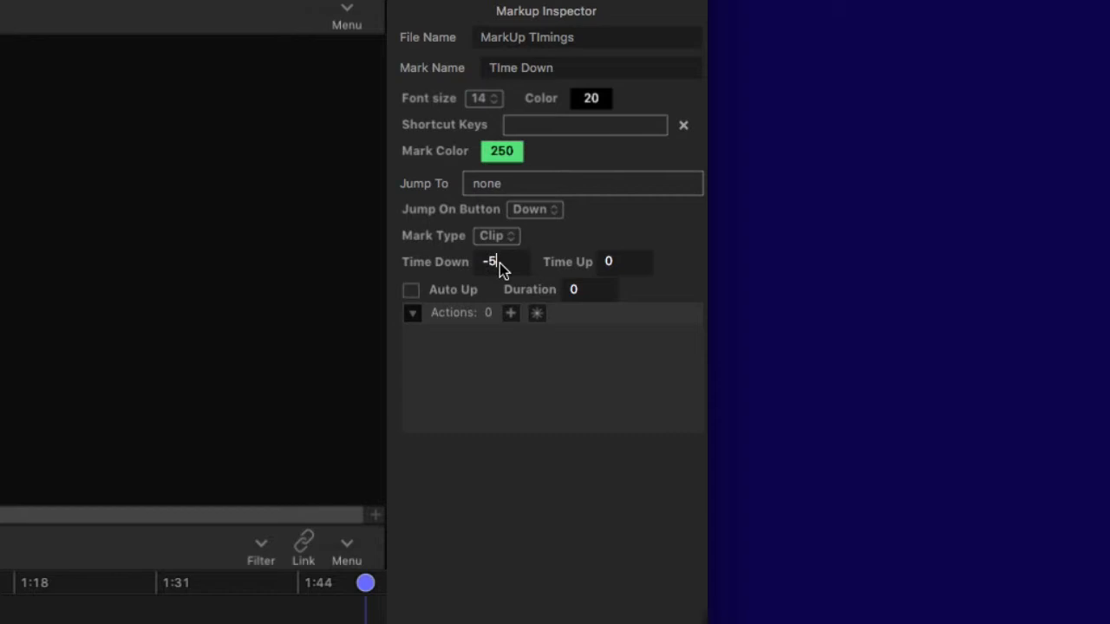
{"action": "mouse_move", "coordinate": [484, 275]}
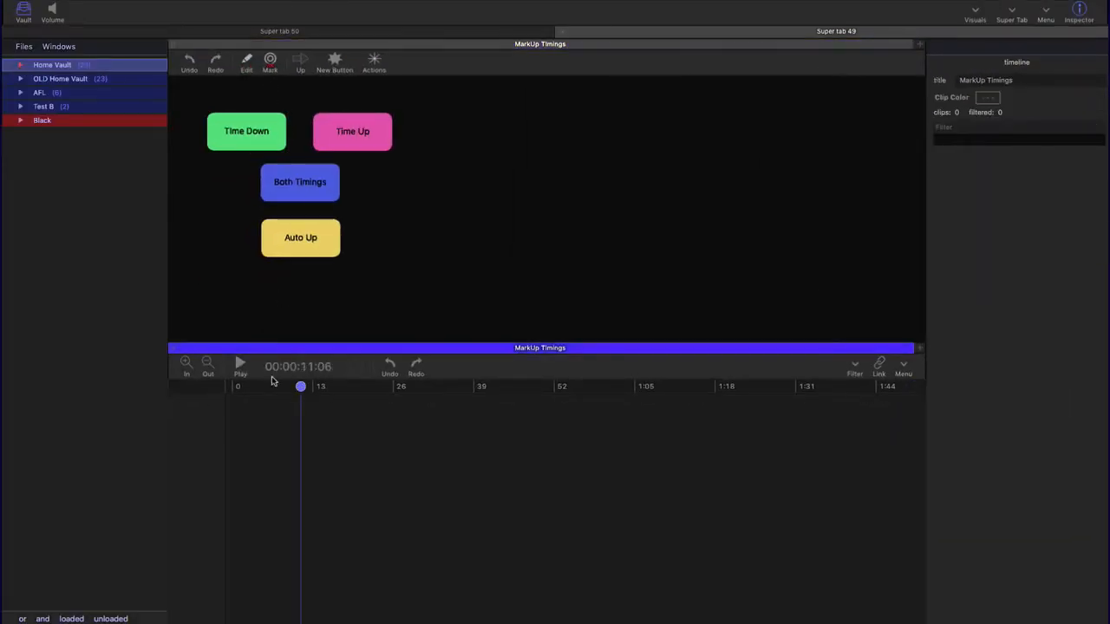
Start playback and record a green Time Down clip on the timeline.
{"action": "left_click", "coordinate": [240, 363]}
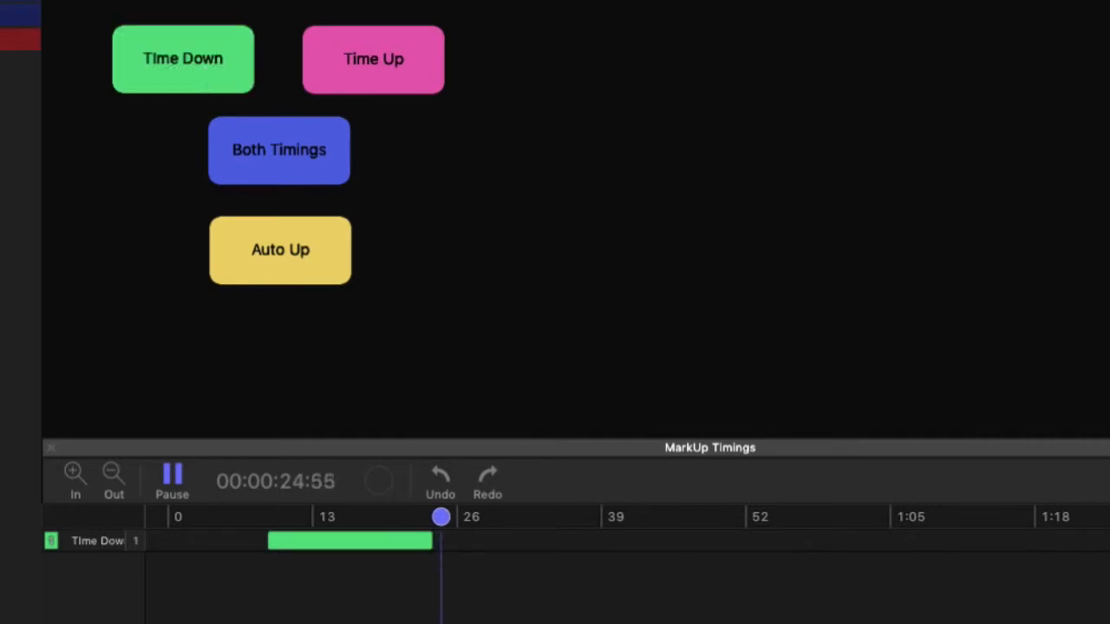
{"action": "left_click", "coordinate": [356, 59]}
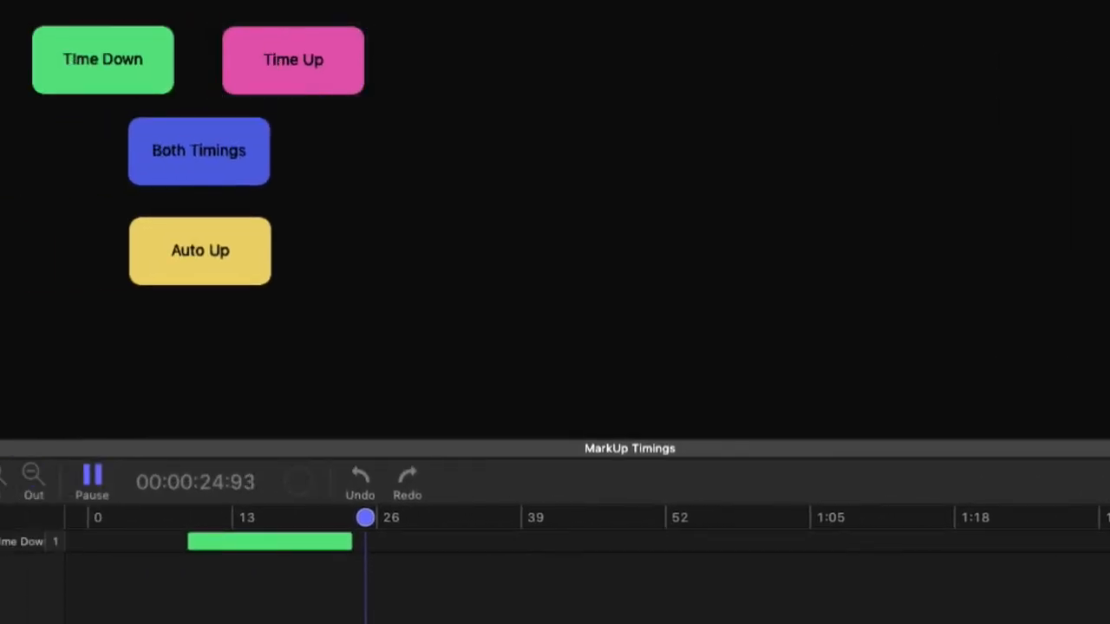
Record a pink Time Up clip below the Time Down clip.
{"action": "left_click", "coordinate": [293, 59]}
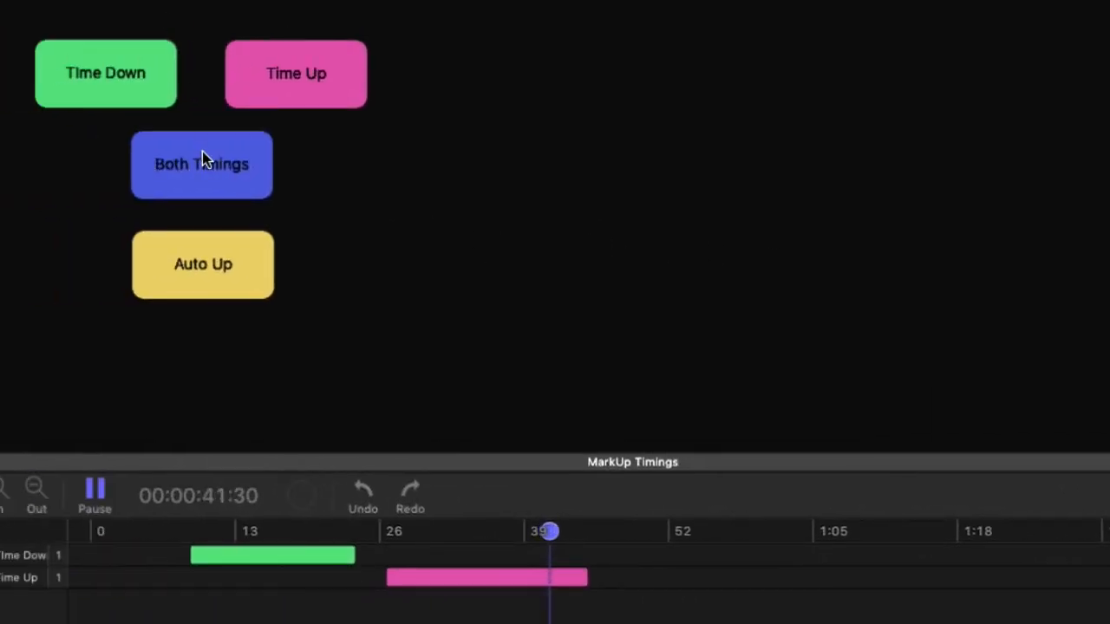
Record a blue Both Timings clip beneath the Time Down and Time Up clips.
{"action": "left_click", "coordinate": [202, 164]}
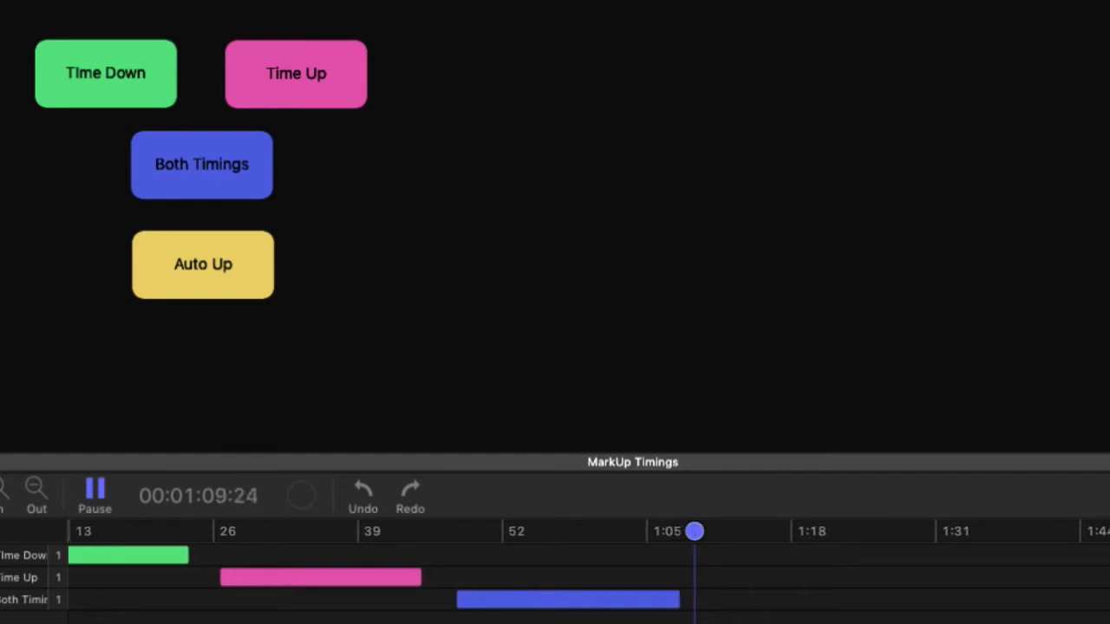
{"action": "left_click", "coordinate": [203, 265]}
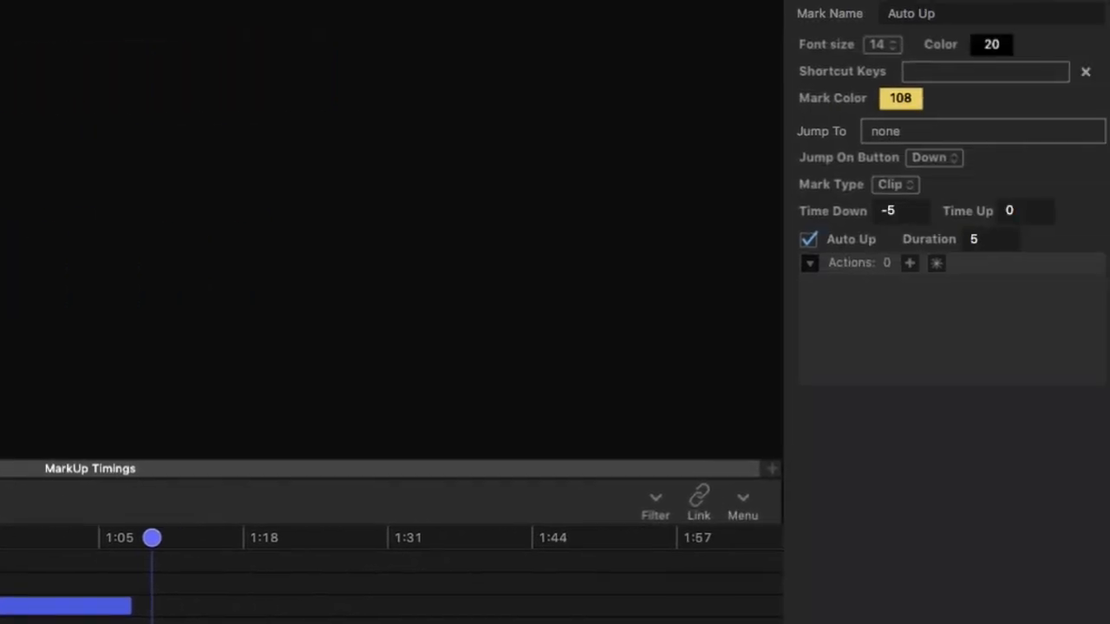
{"action": "left_click", "coordinate": [897, 211]}
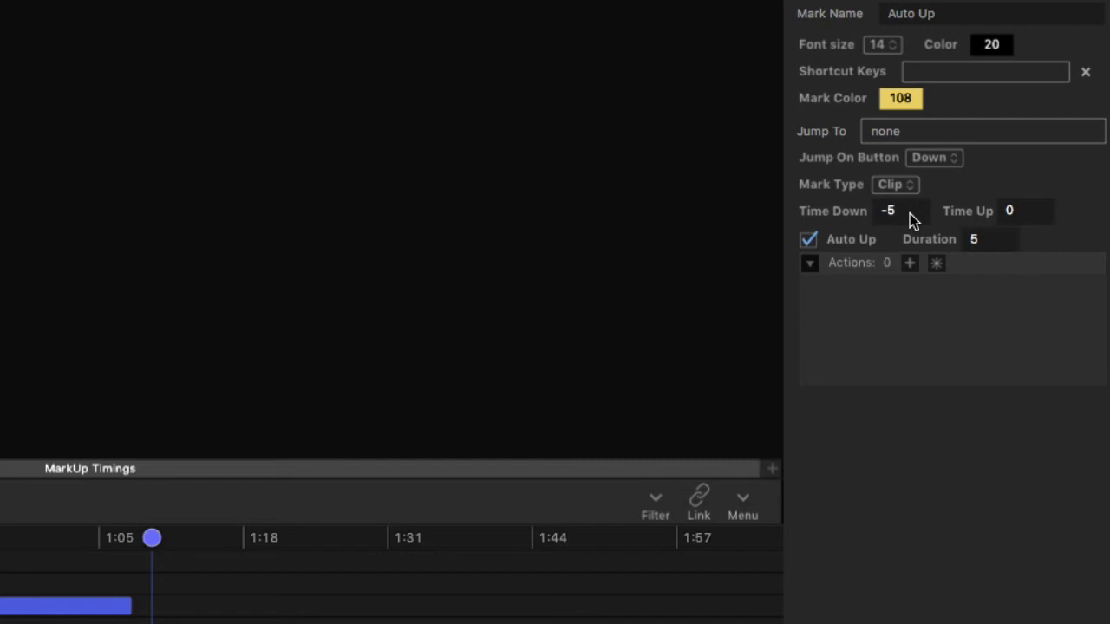
{"action": "left_click", "coordinate": [898, 211]}
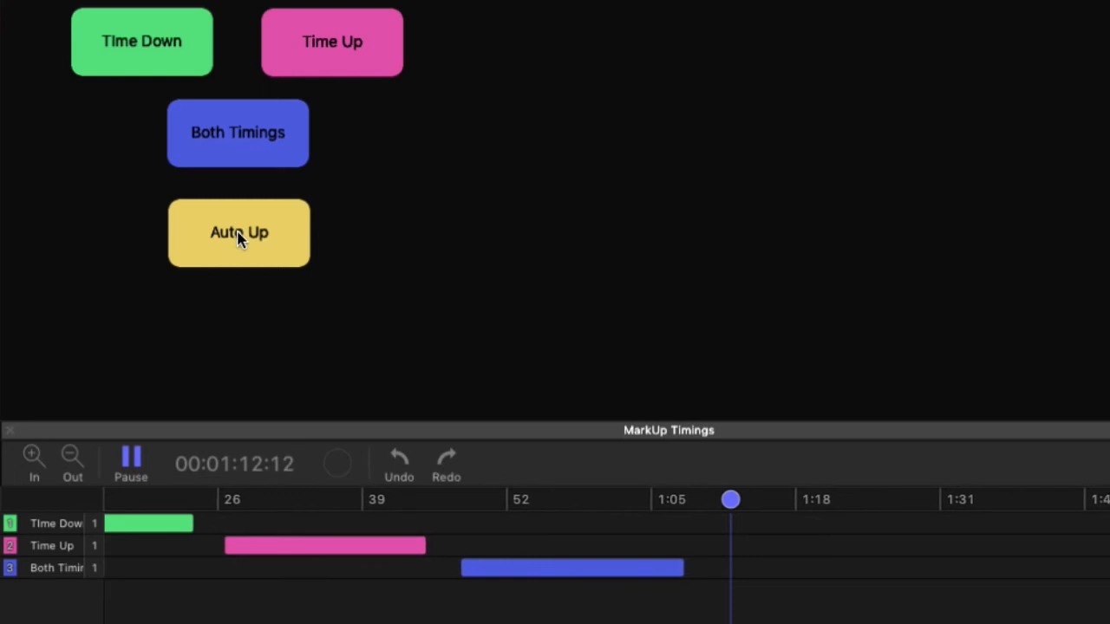
Record a yellow Auto Up clip on the fourth row, then select the Auto Up button.
{"action": "left_click", "coordinate": [238, 233]}
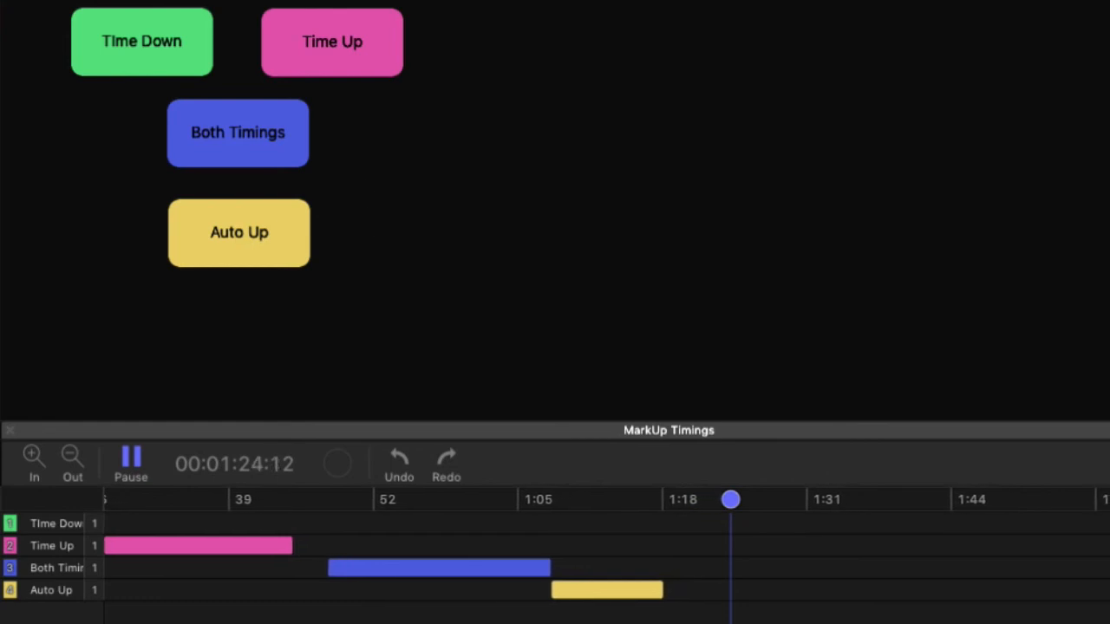
{"action": "left_click", "coordinate": [239, 233]}
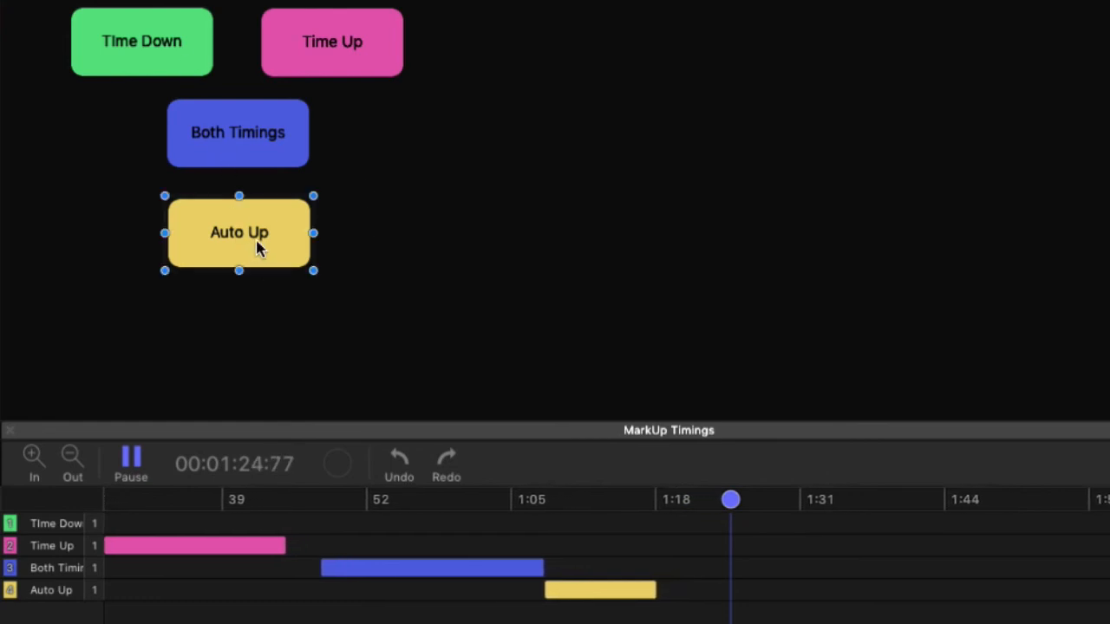